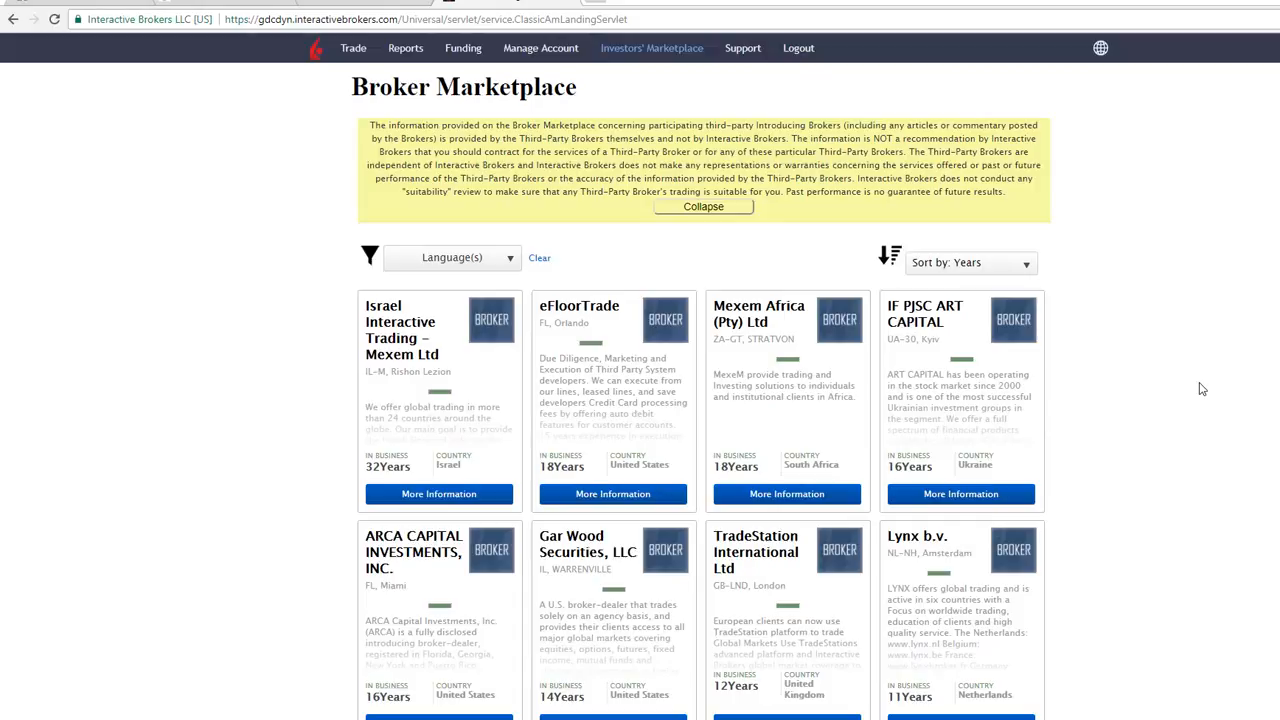
mouse_move(952, 178)
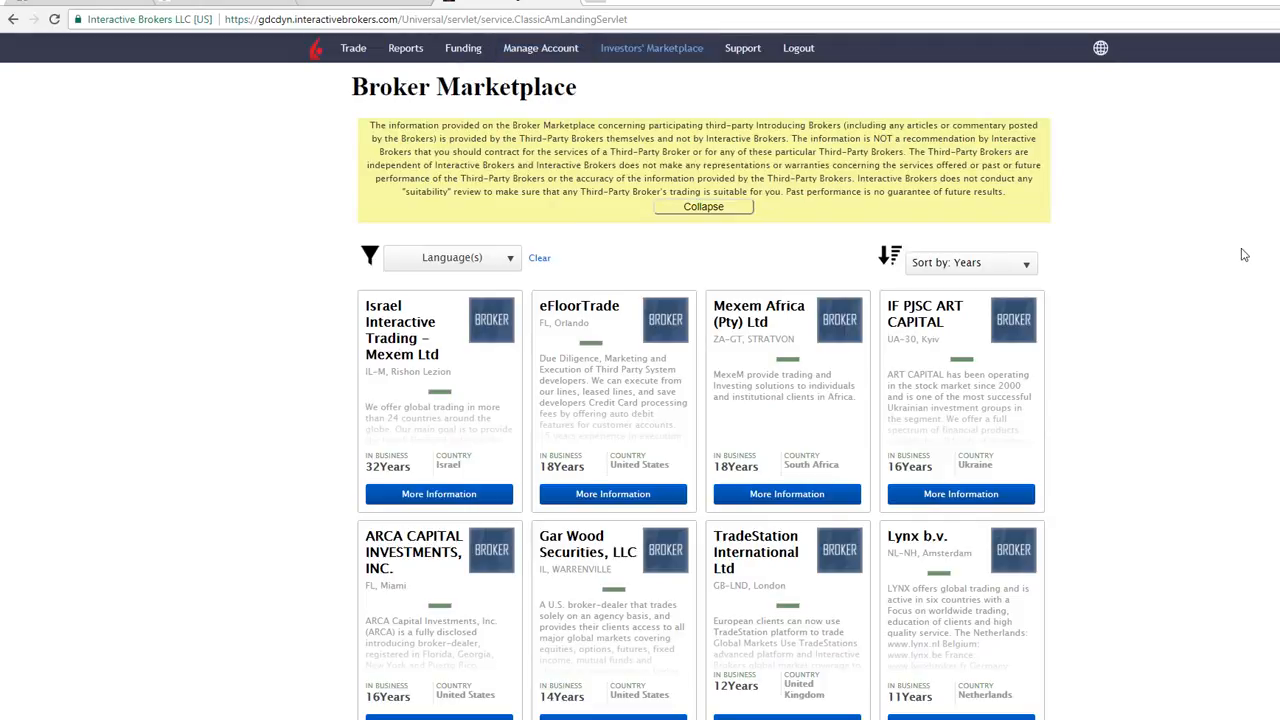
mouse_move(1034, 197)
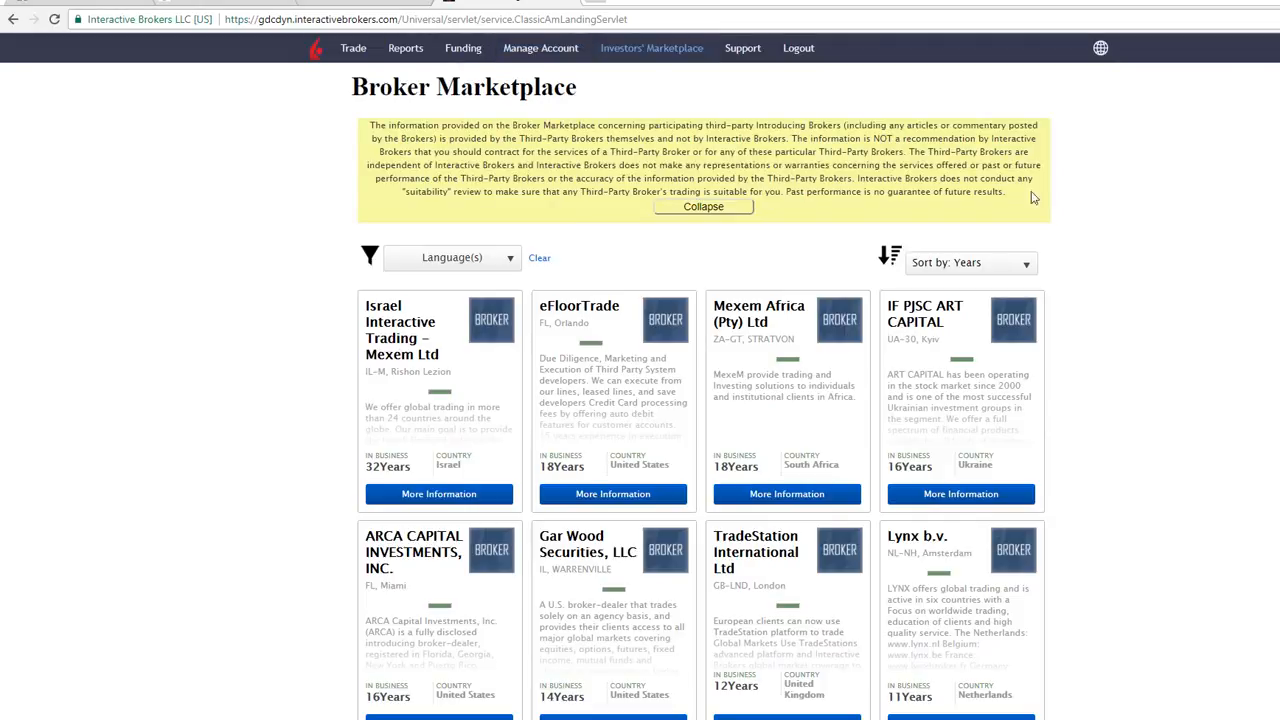
Step: Open the Manage Account menu to list settings, security and access rights options
left_click(540, 47)
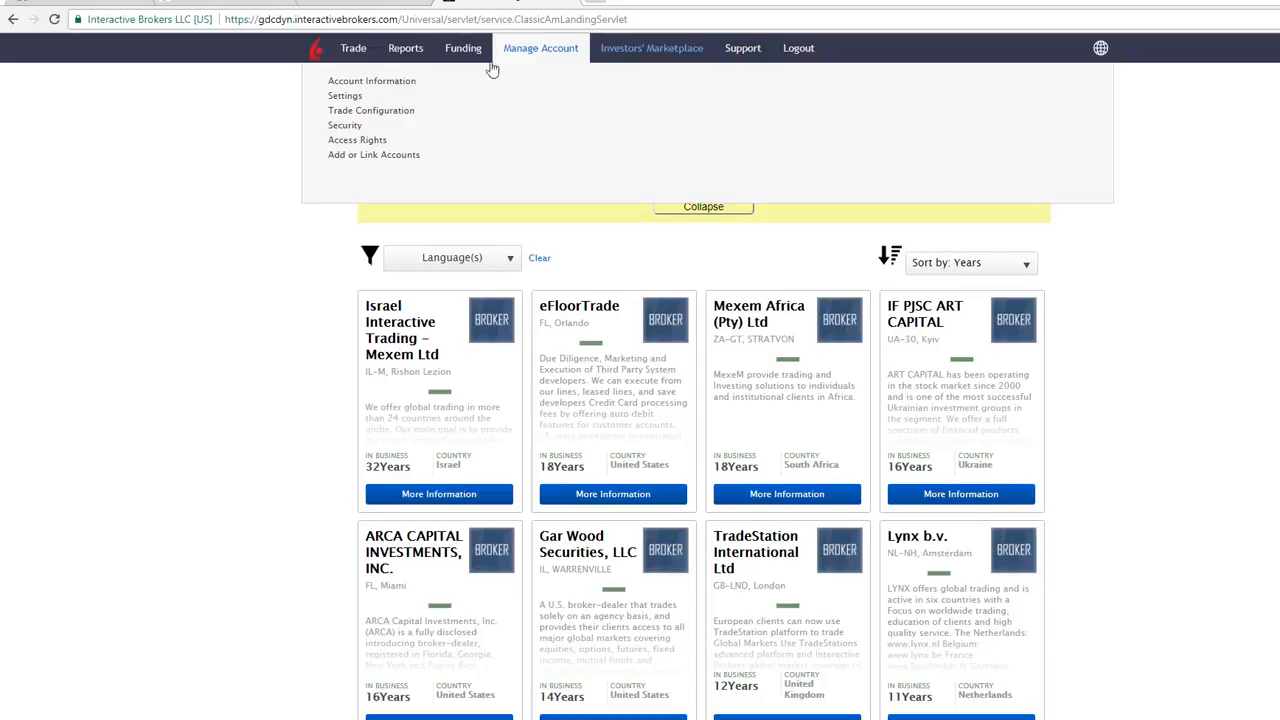
mouse_move(345, 125)
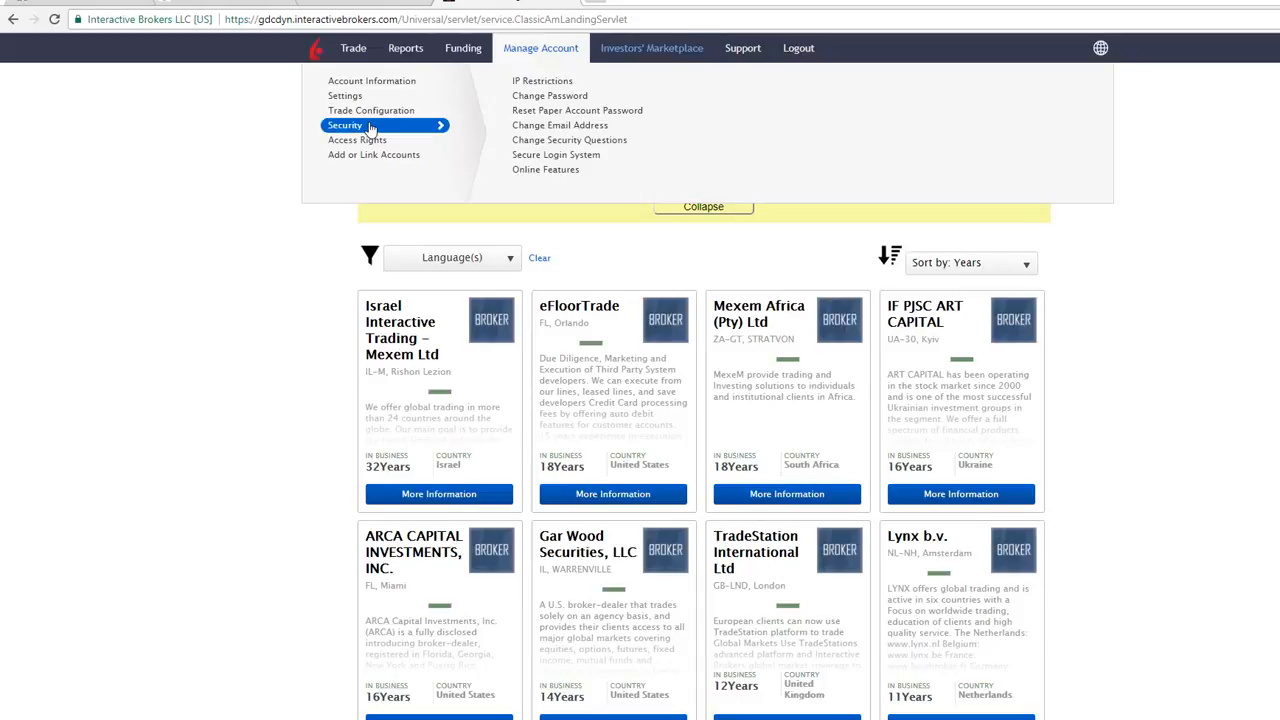
mouse_move(569, 139)
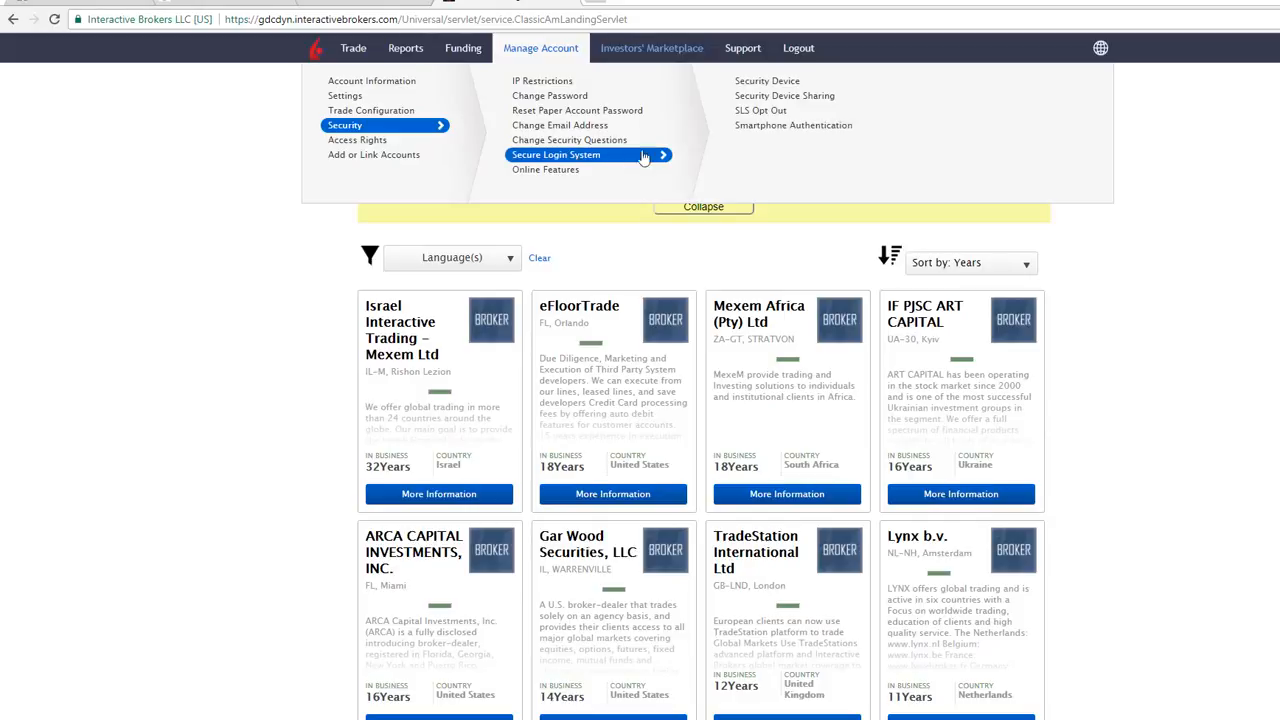
mouse_move(782, 110)
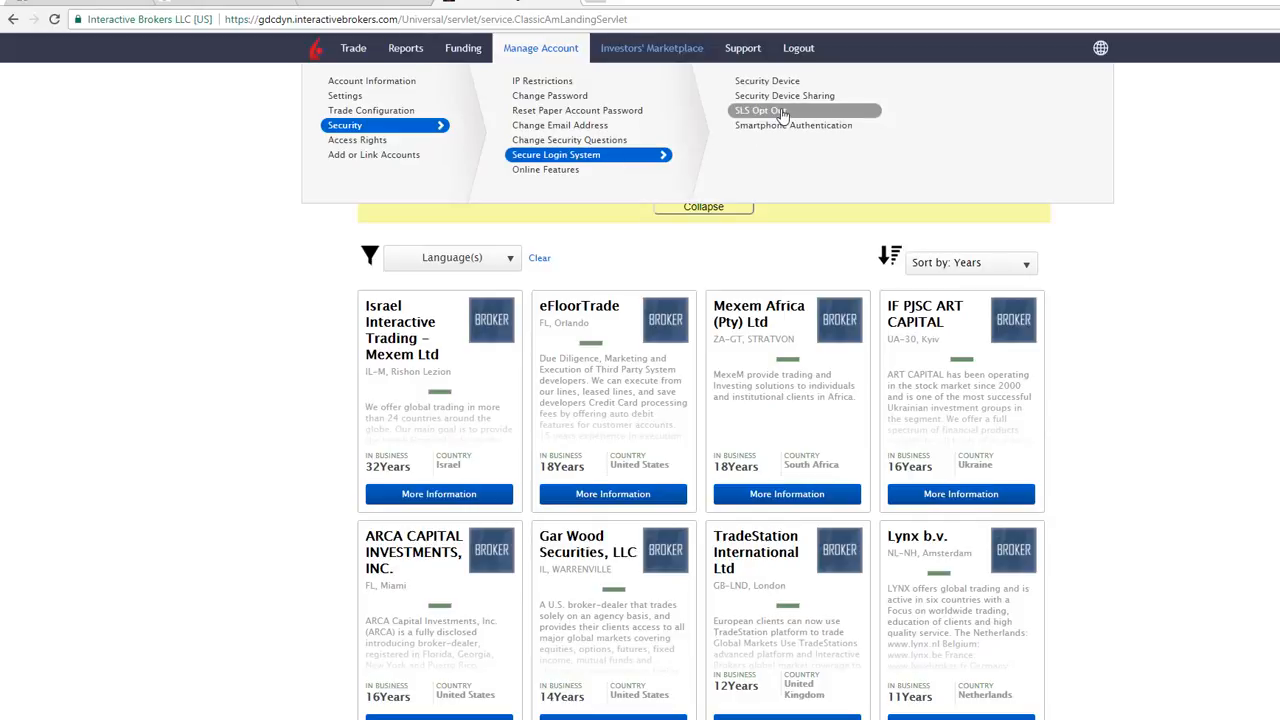
mouse_move(826, 117)
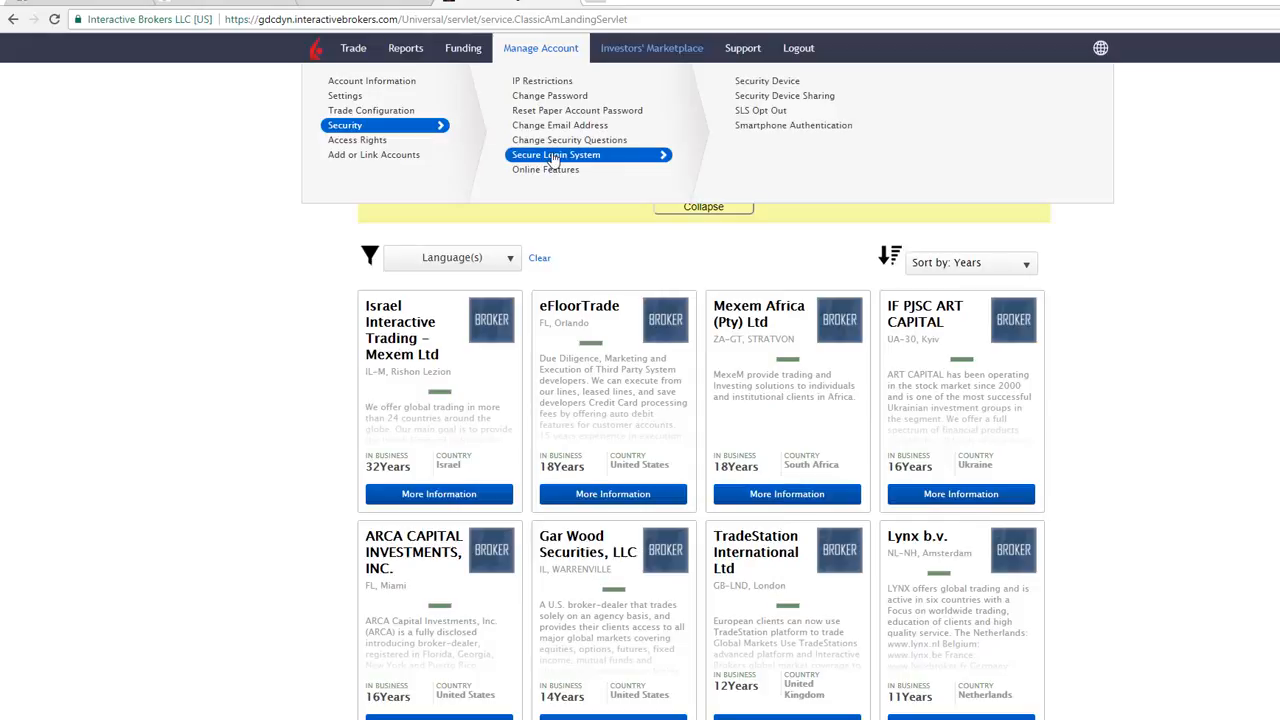
mouse_move(760, 110)
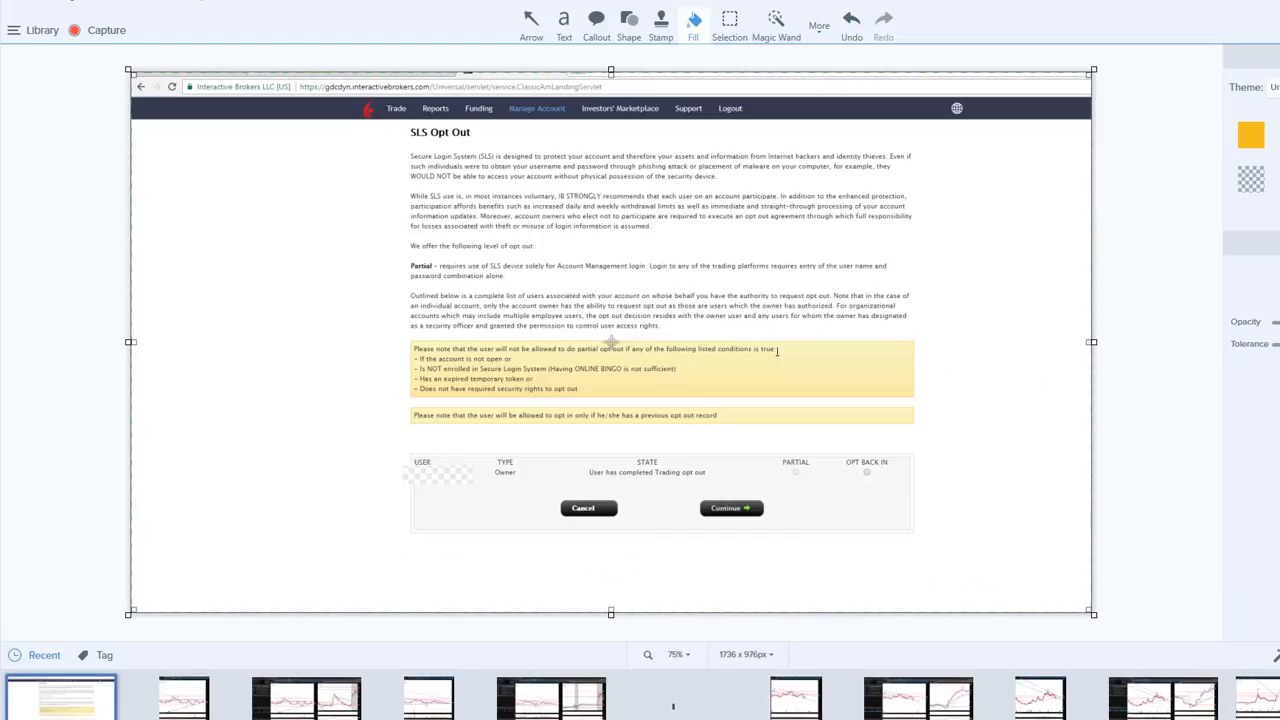
mouse_move(438, 137)
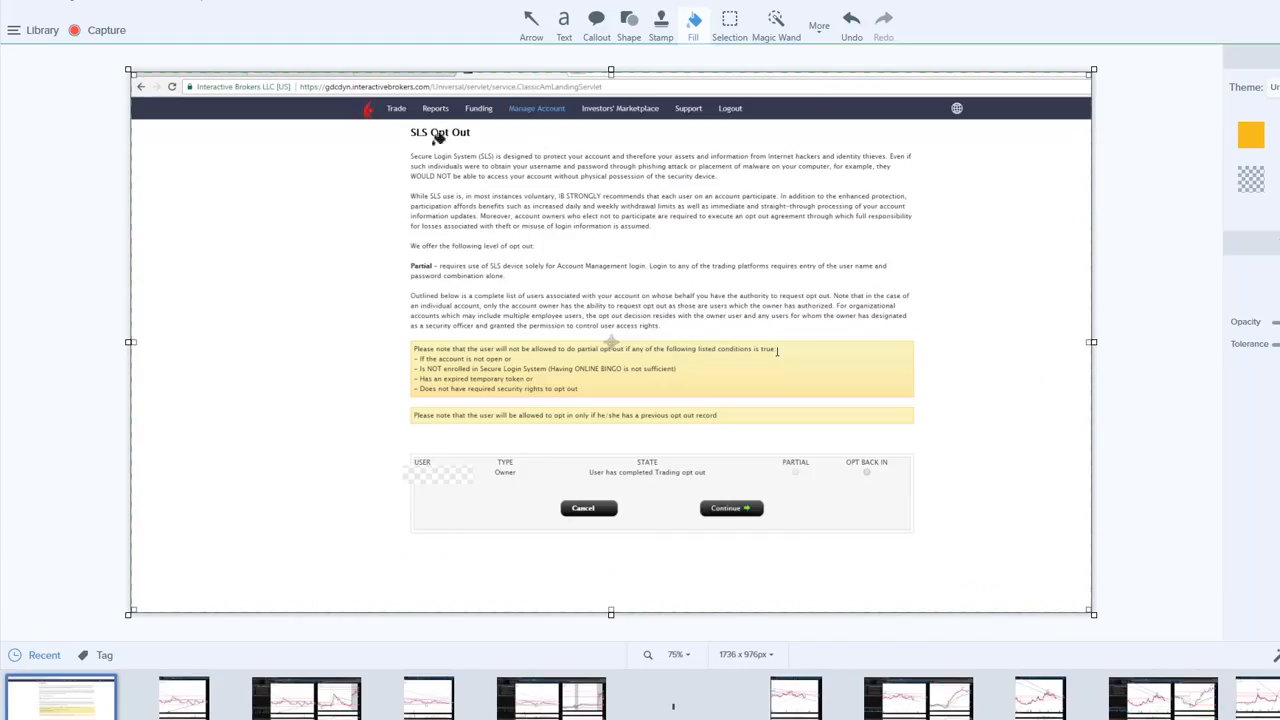
mouse_move(537, 277)
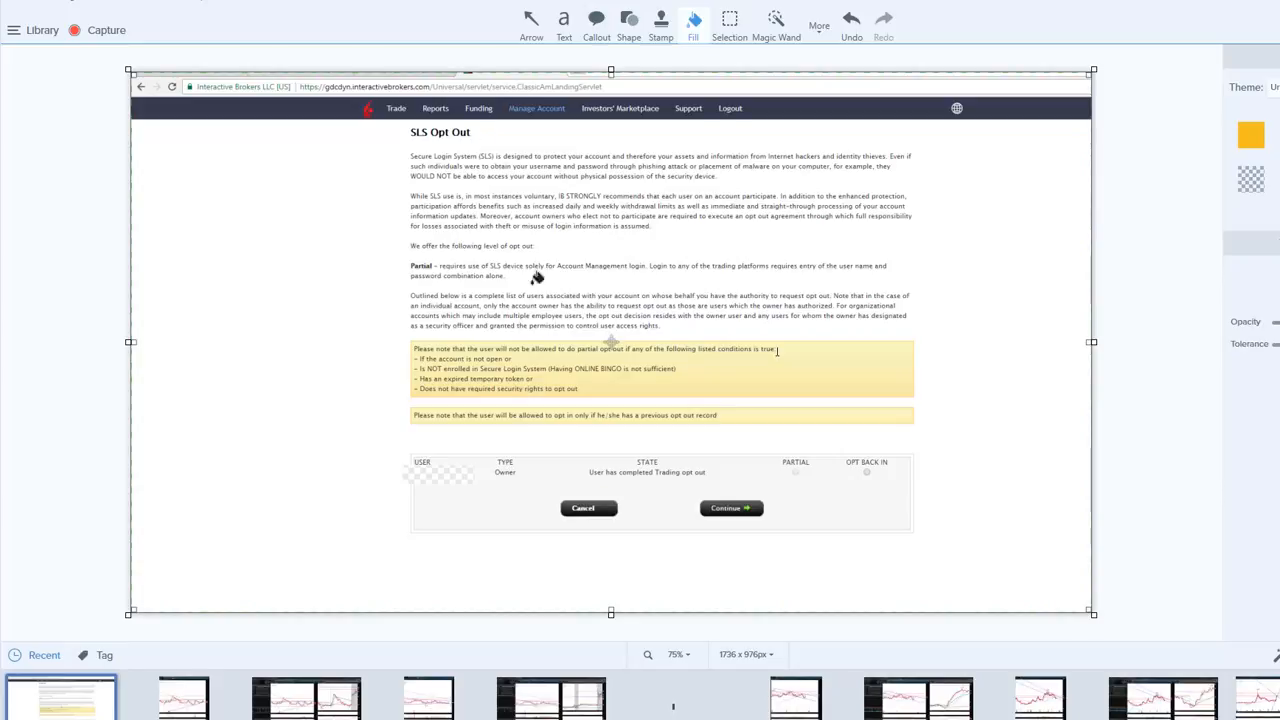
mouse_move(858, 489)
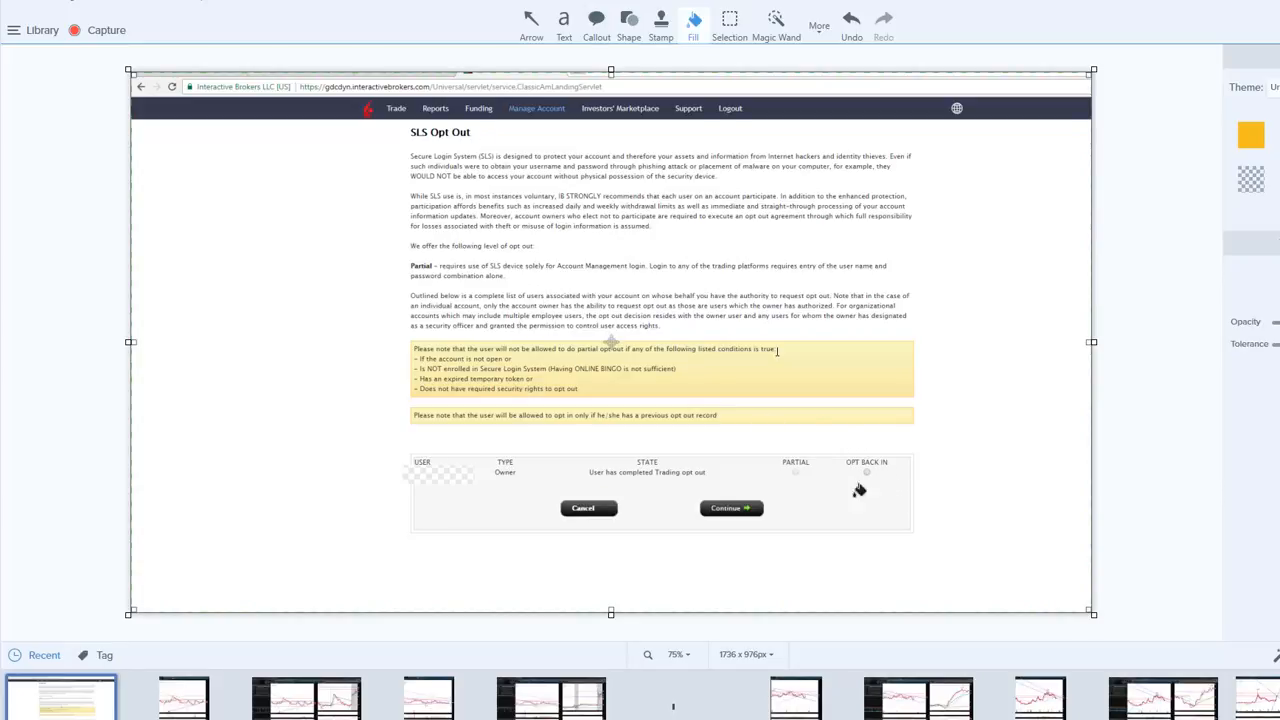
mouse_move(875, 470)
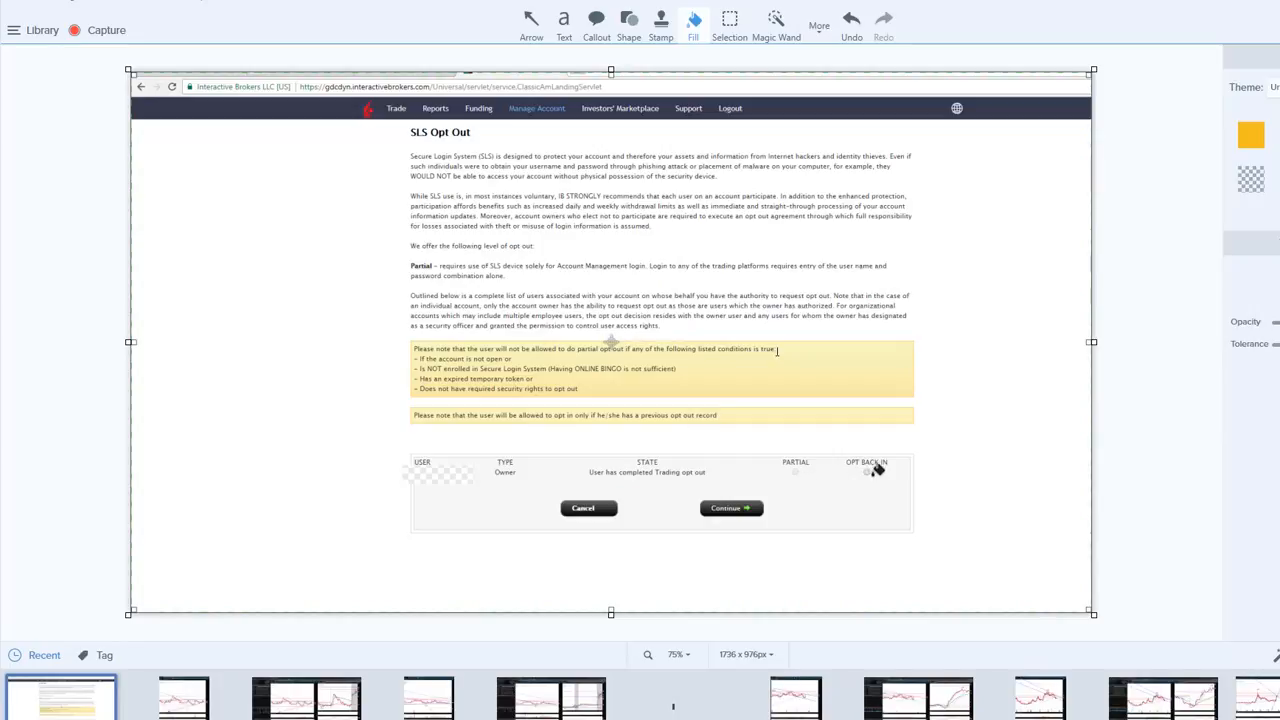
mouse_move(1070, 514)
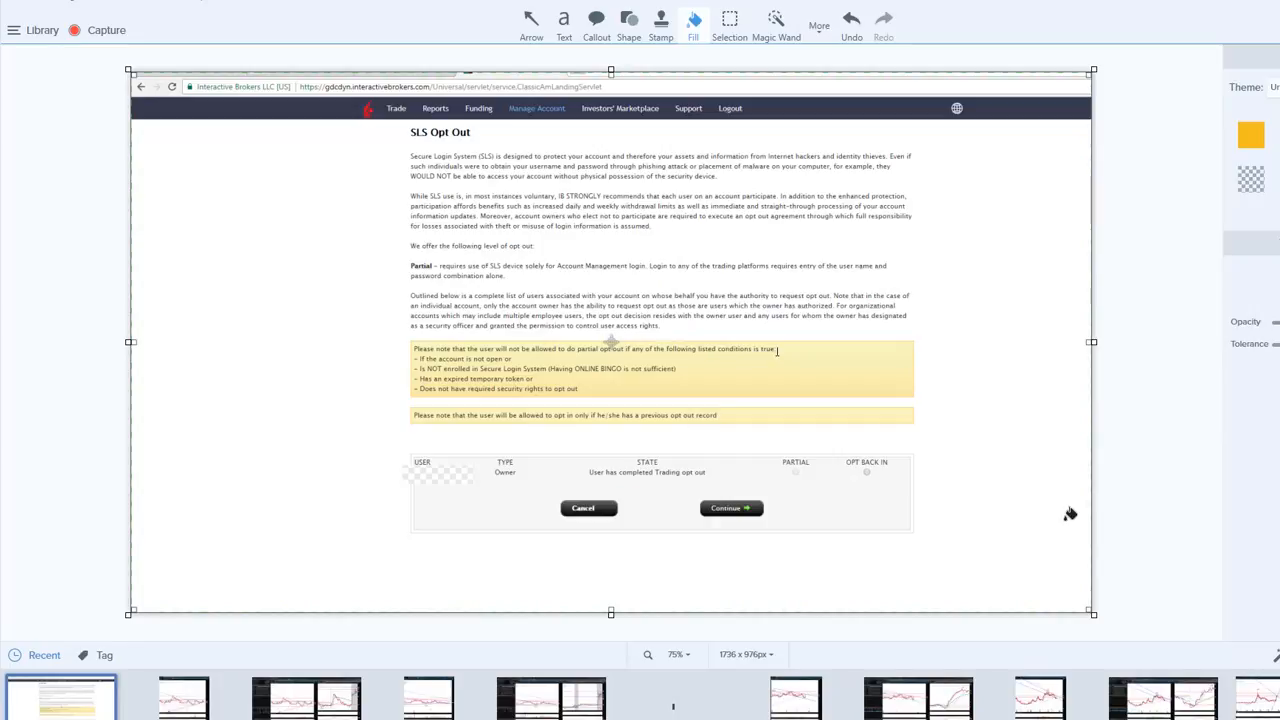
mouse_move(855, 478)
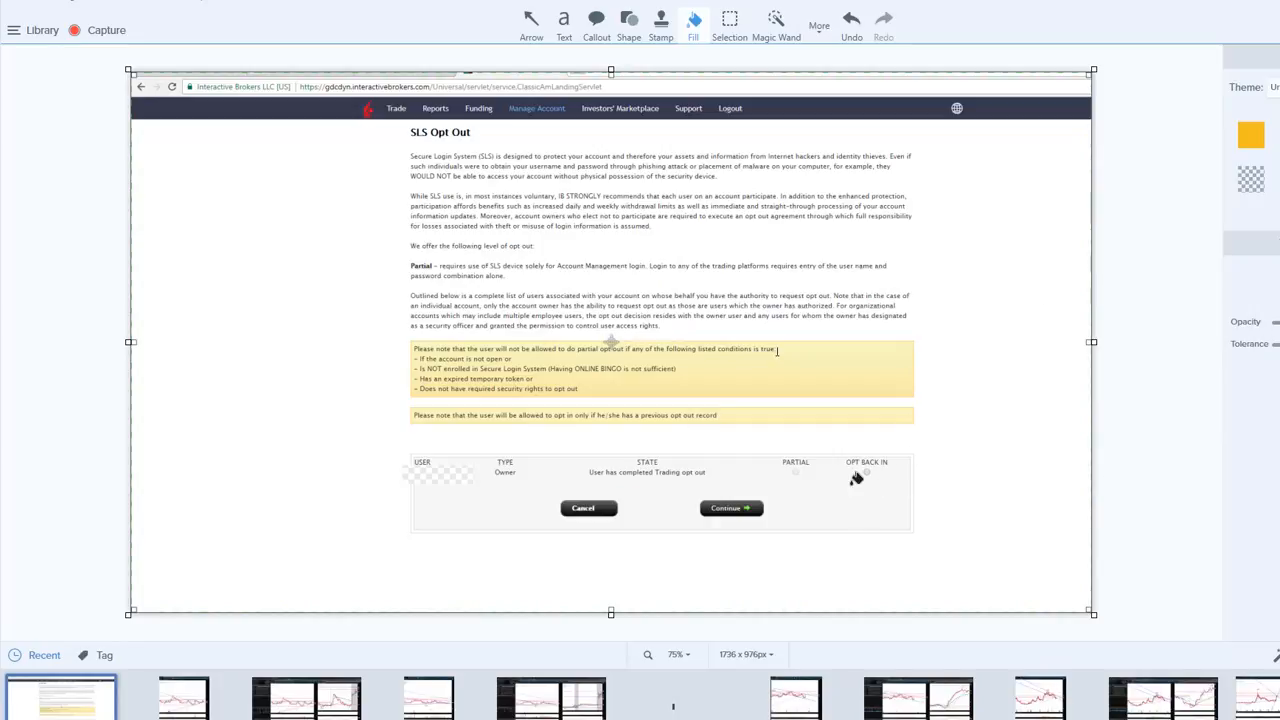
mouse_move(1015, 352)
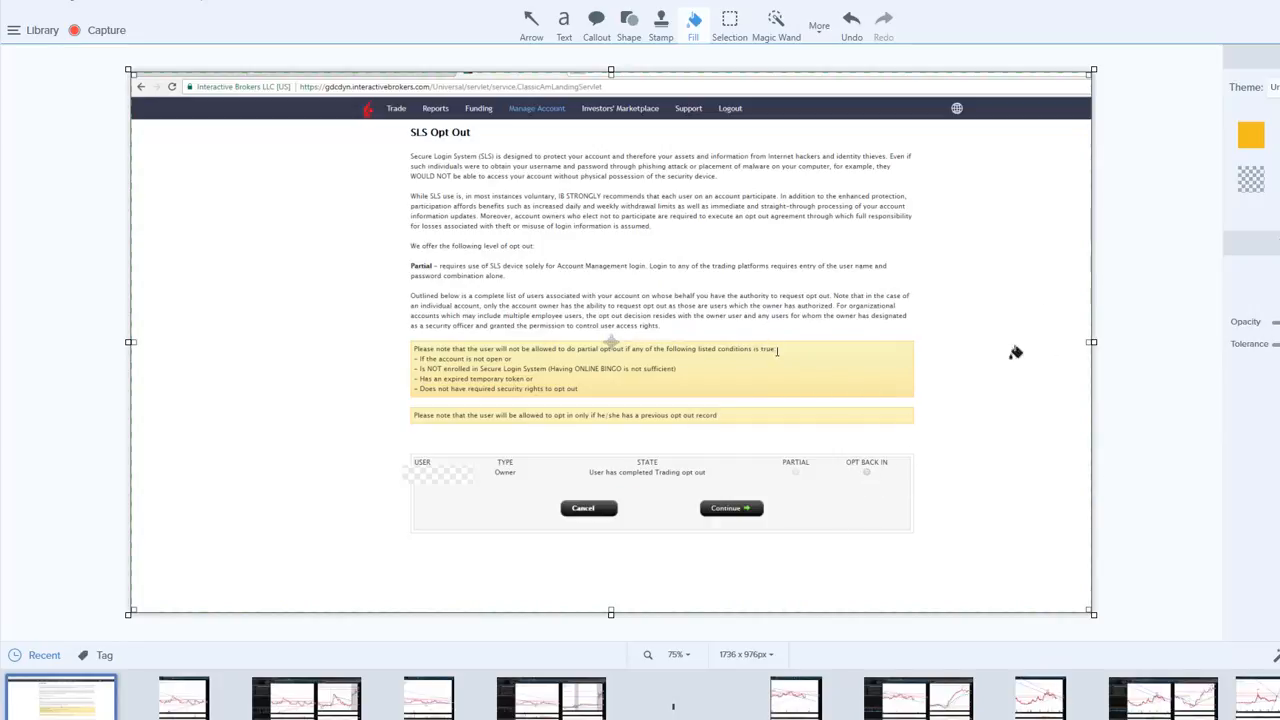
mouse_move(1098, 370)
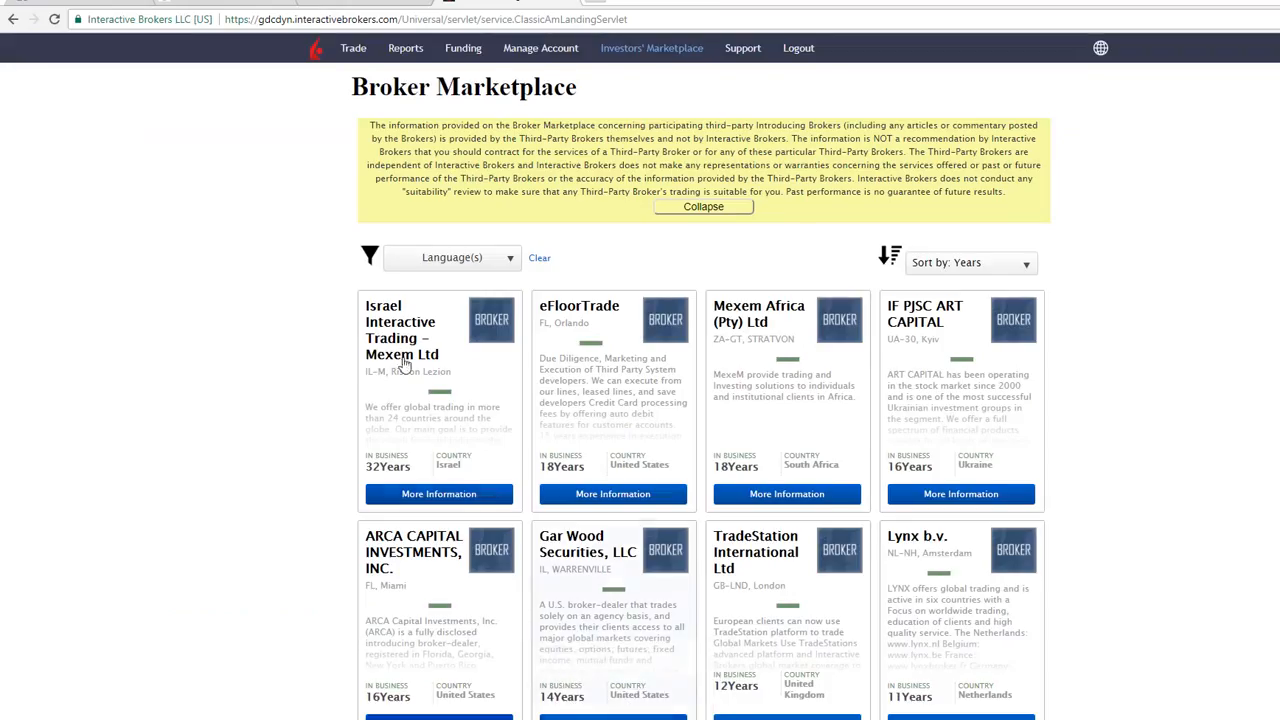
mouse_move(183, 289)
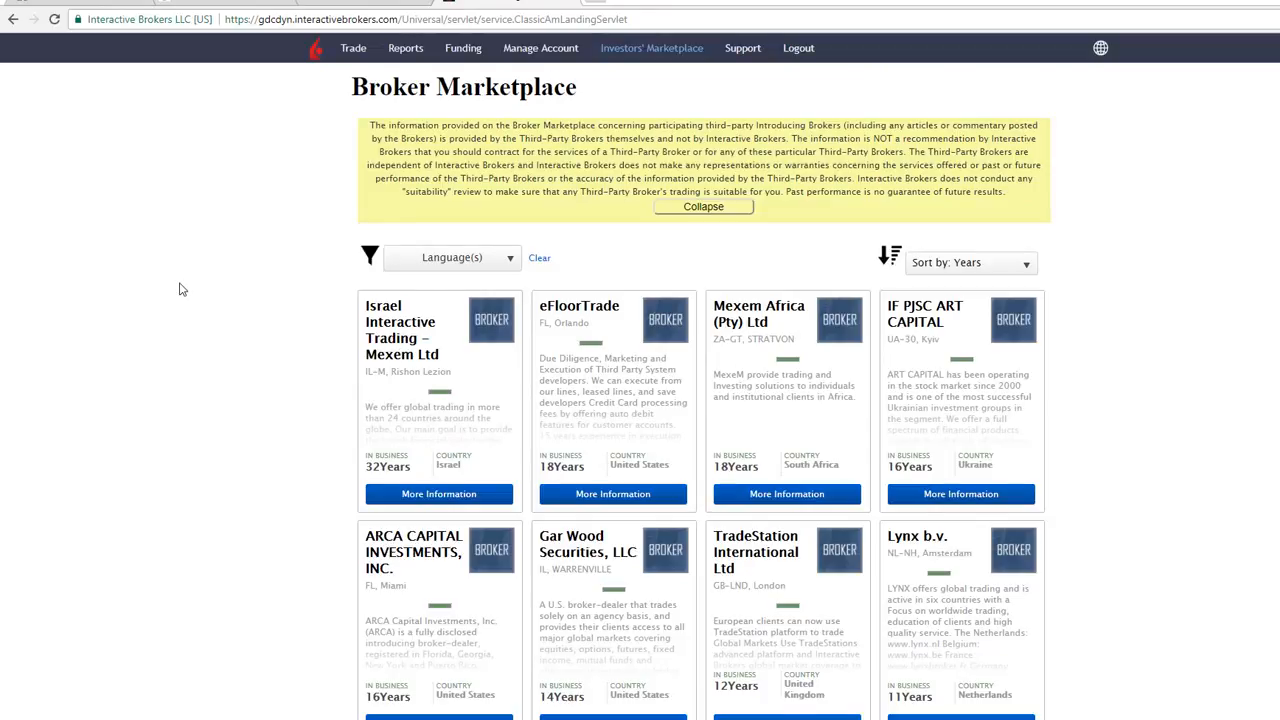
mouse_move(105, 37)
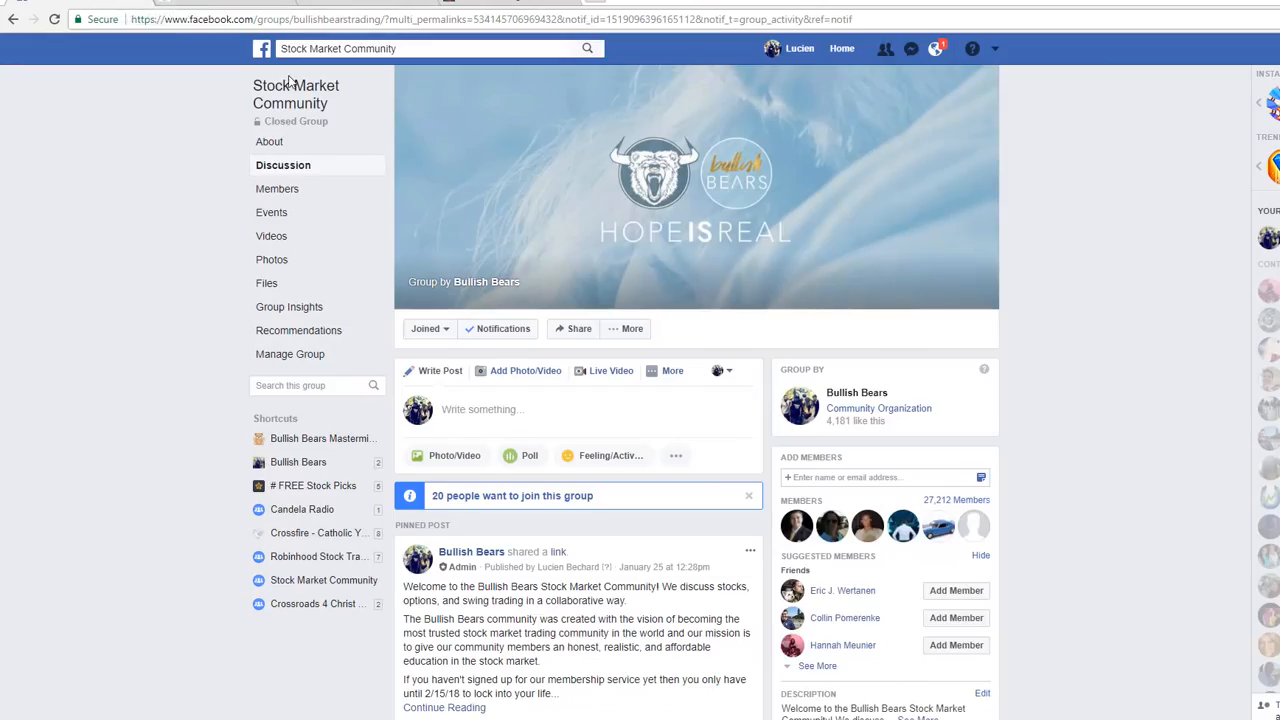
mouse_move(478, 160)
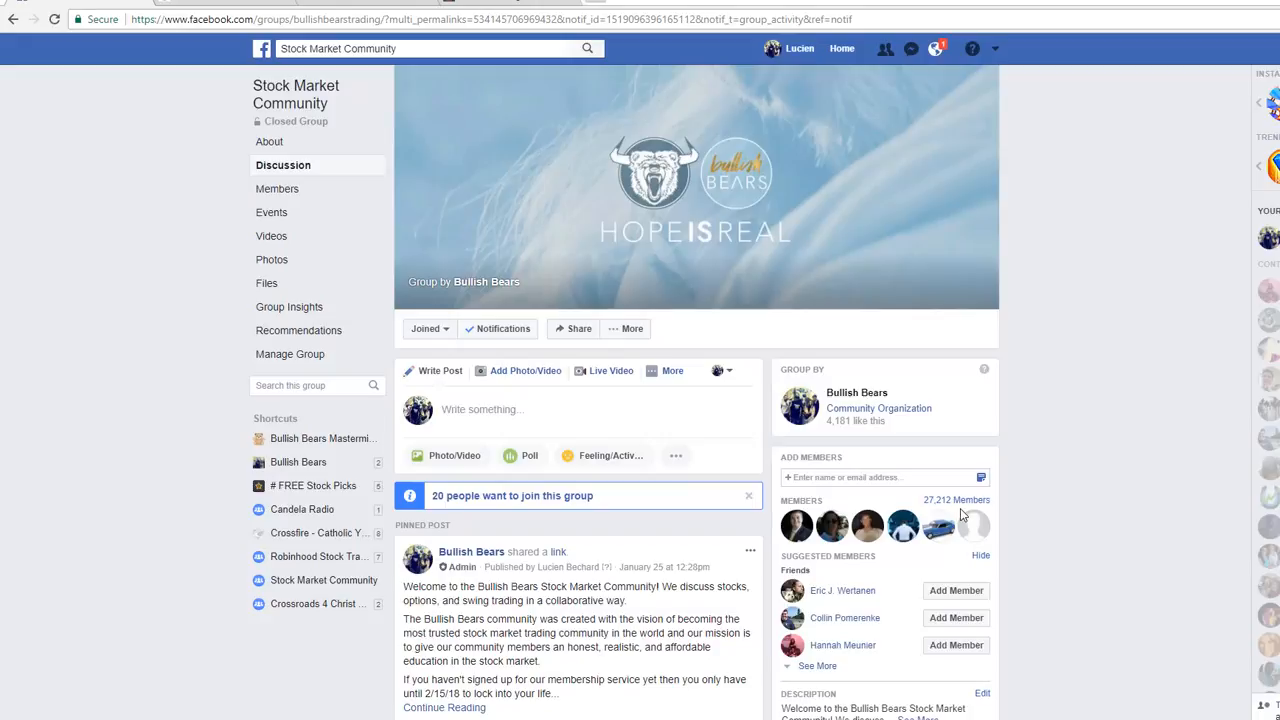
mouse_move(940, 467)
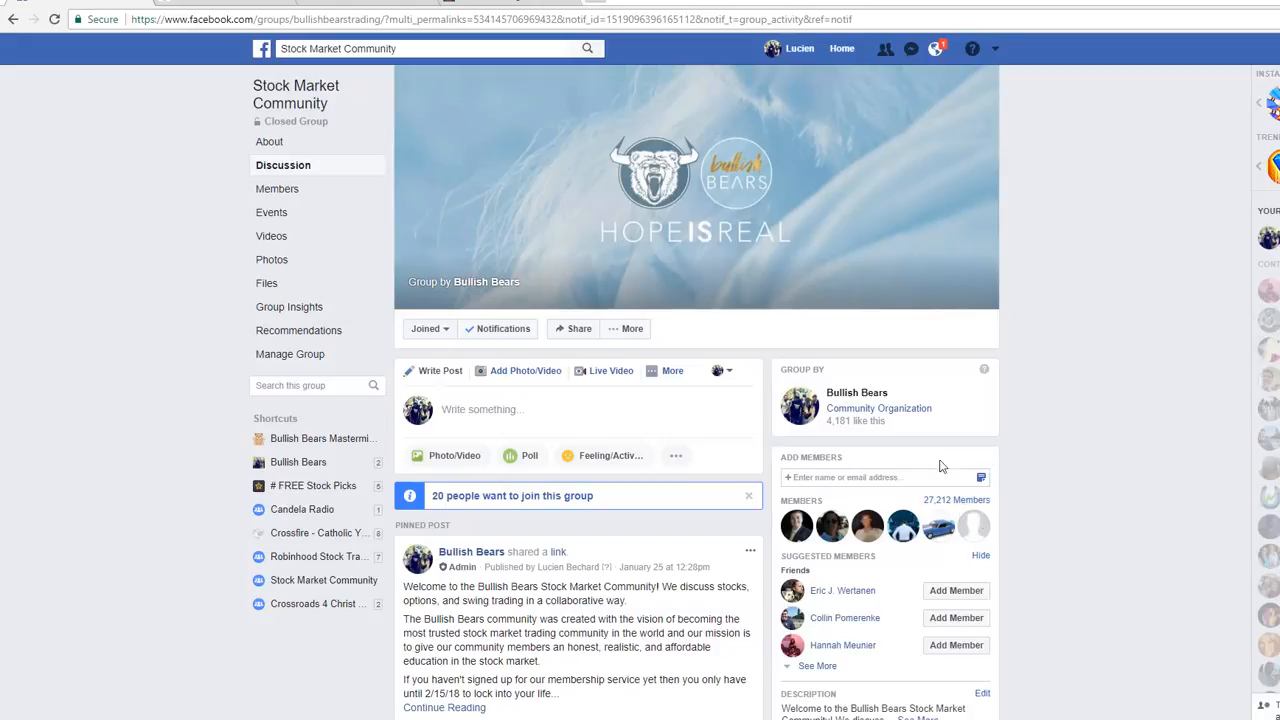